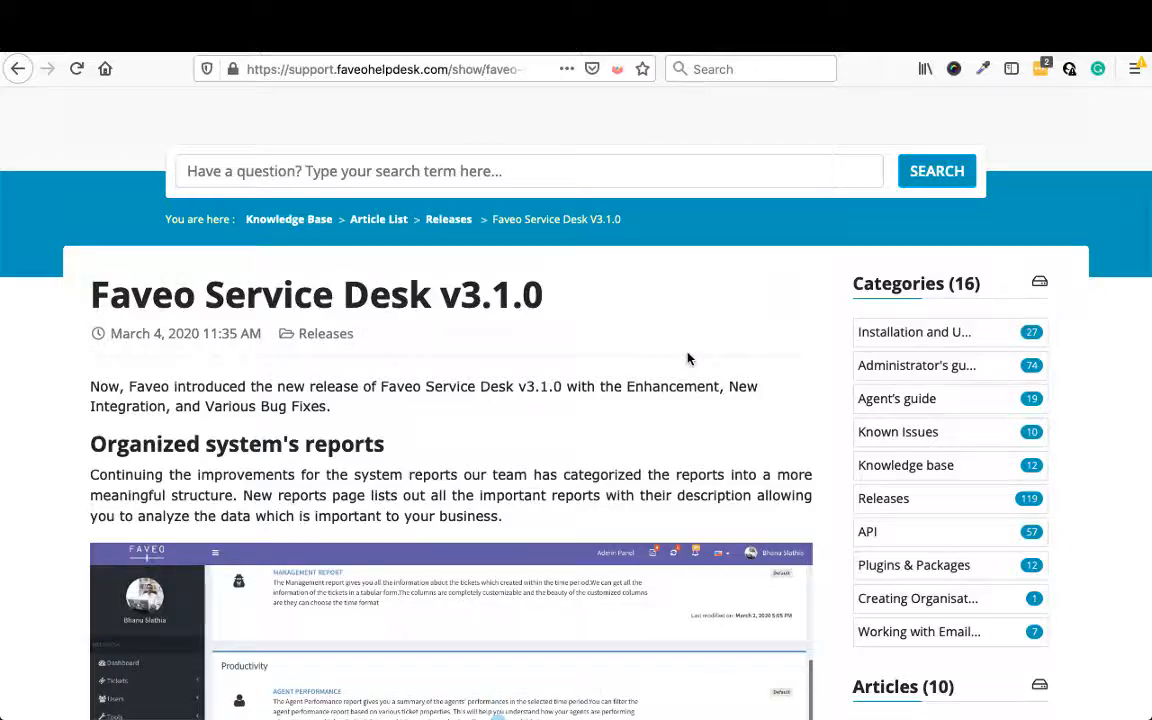
Scroll through the v3.1.0 release notes on organized reports in the knowledge base
scroll("down", 3)
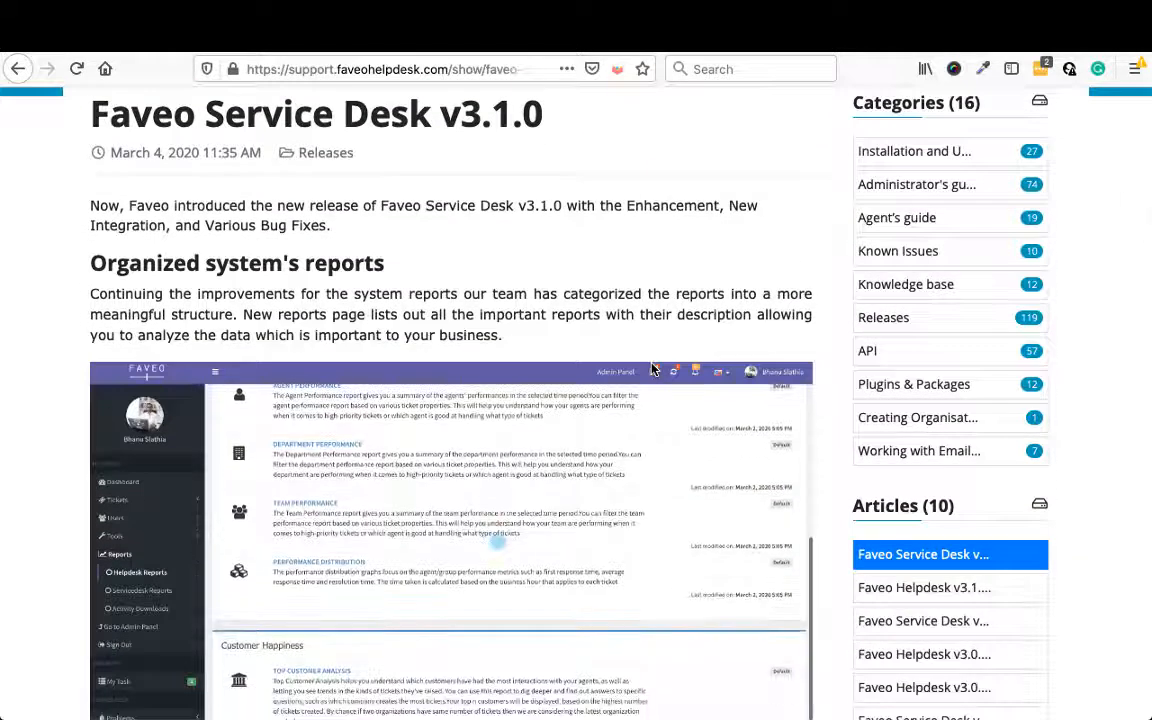
scroll("down", 3)
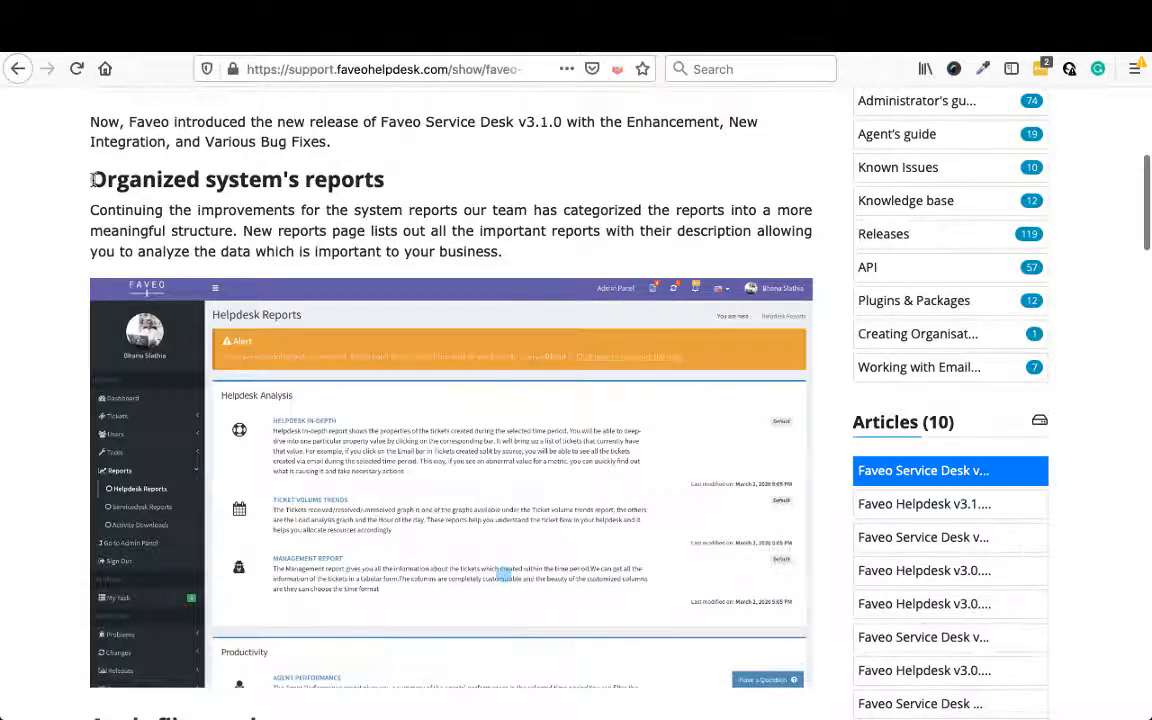
scroll("down", 3)
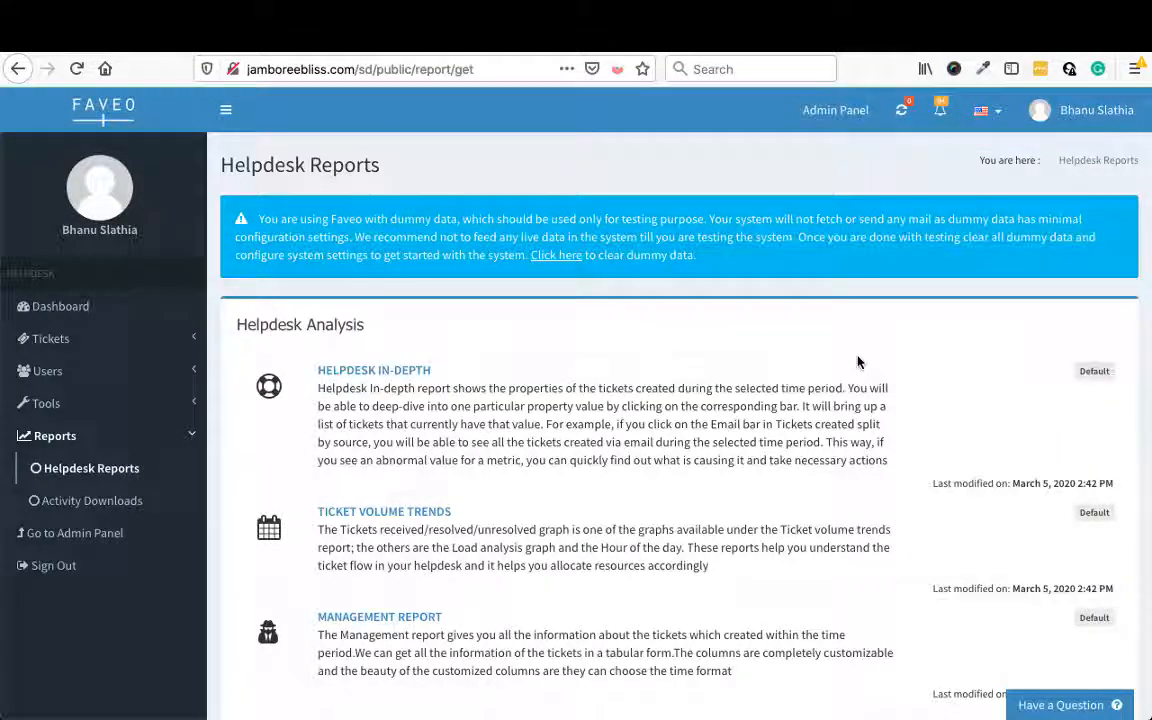
scroll("down", 3)
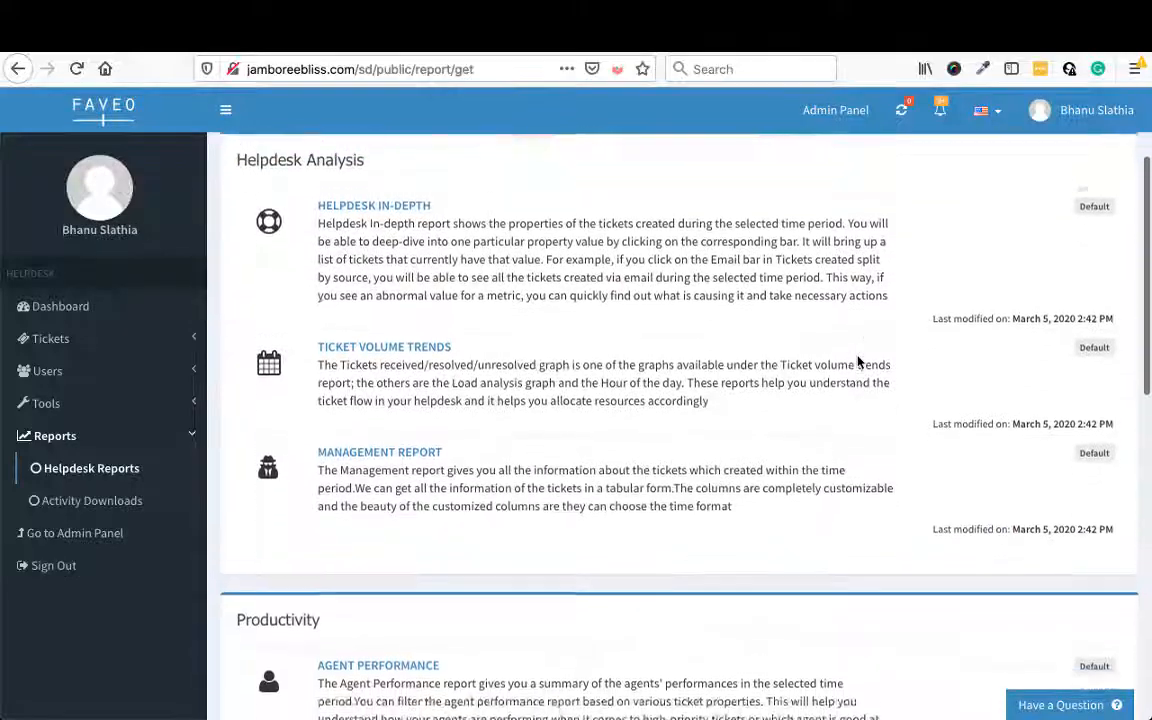
scroll("down", 3)
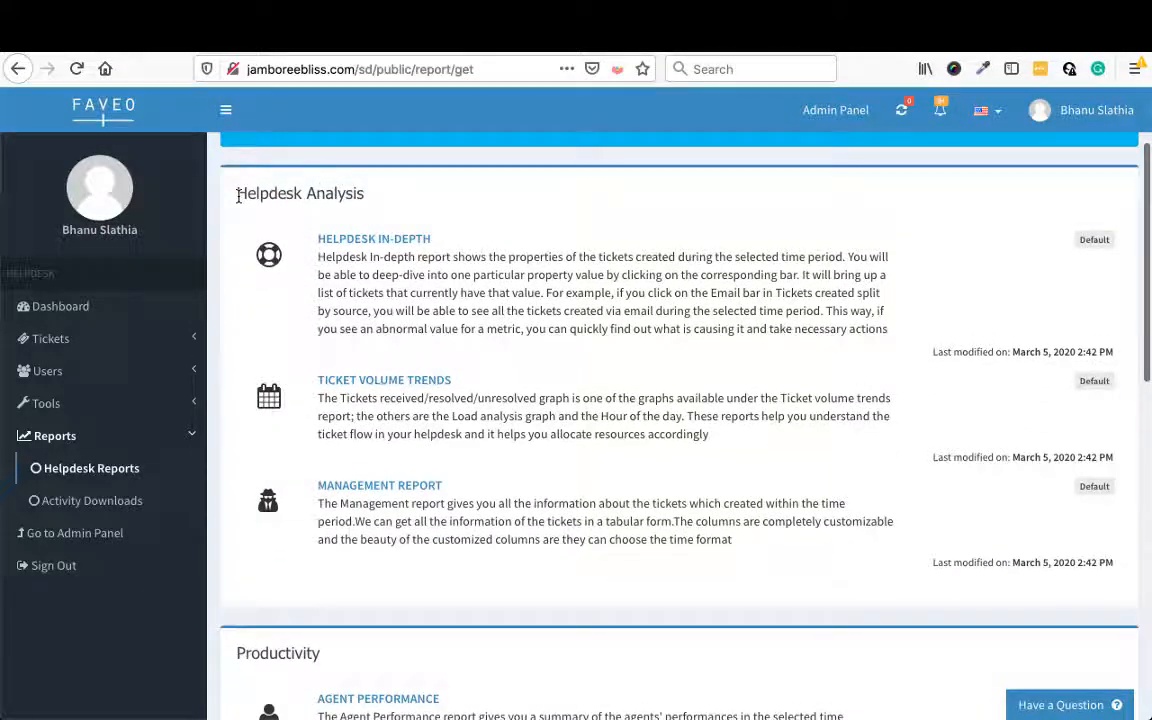
scroll("down", 3)
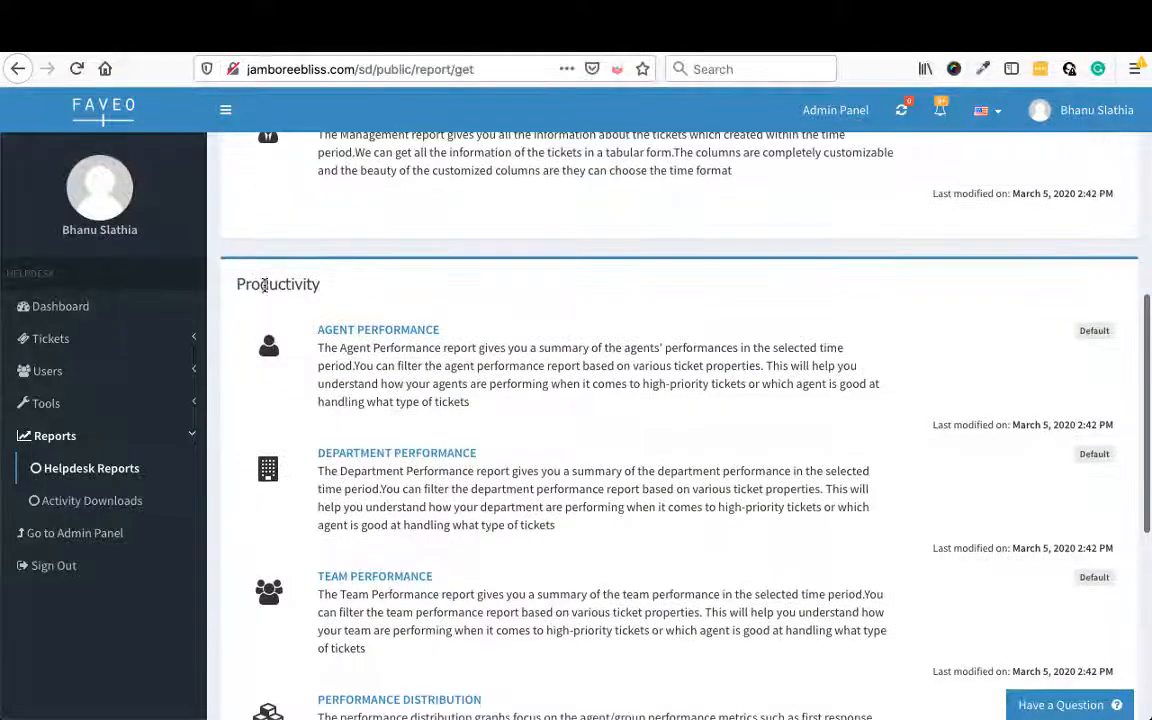
scroll("down", 3)
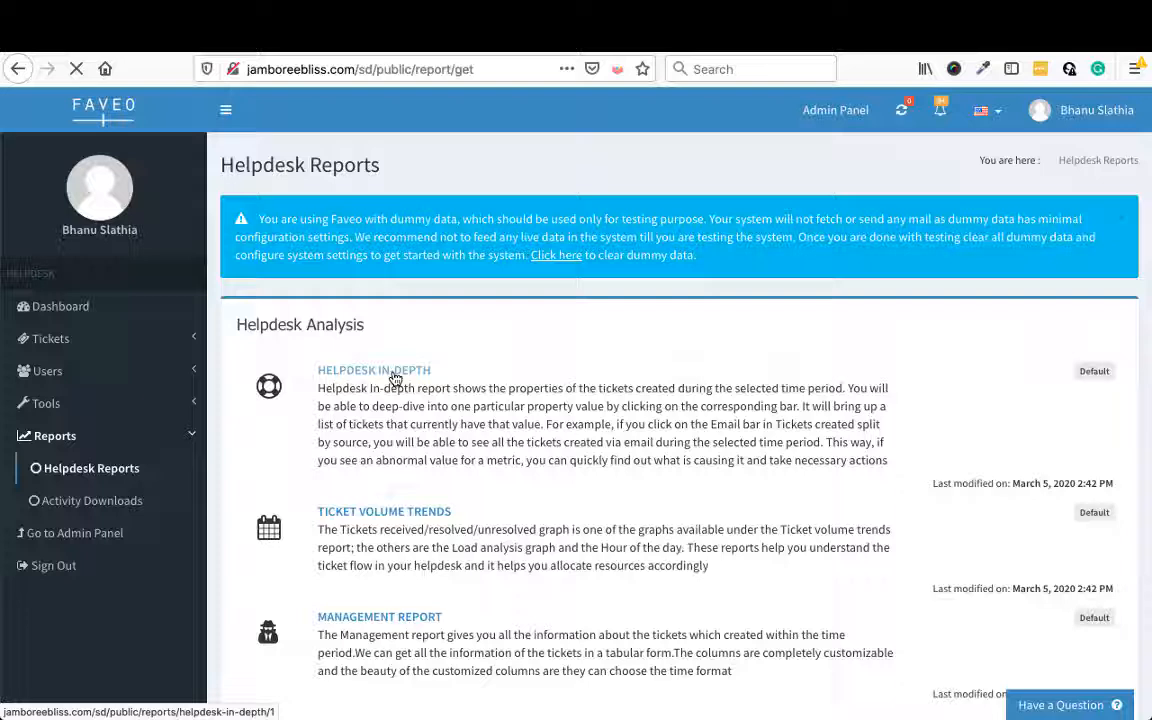
Bring up the Helpdesk In-depth report under Helpdesk Analysis and review its filters
left_click(372, 370)
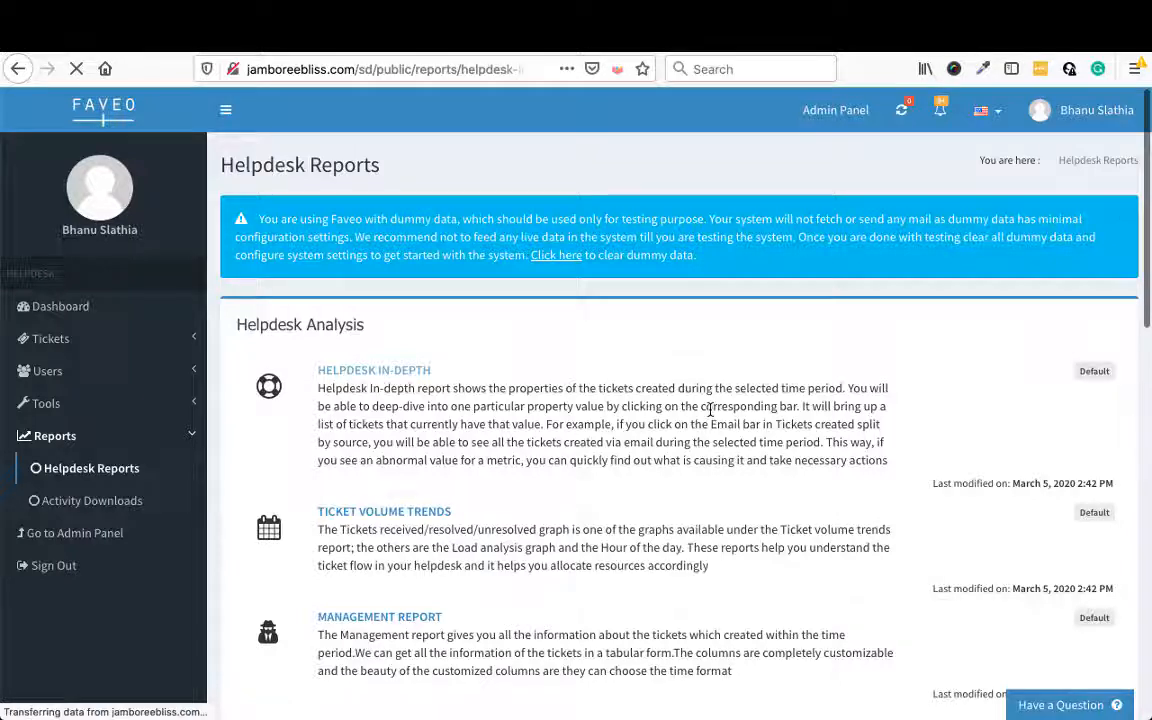
left_click(372, 368)
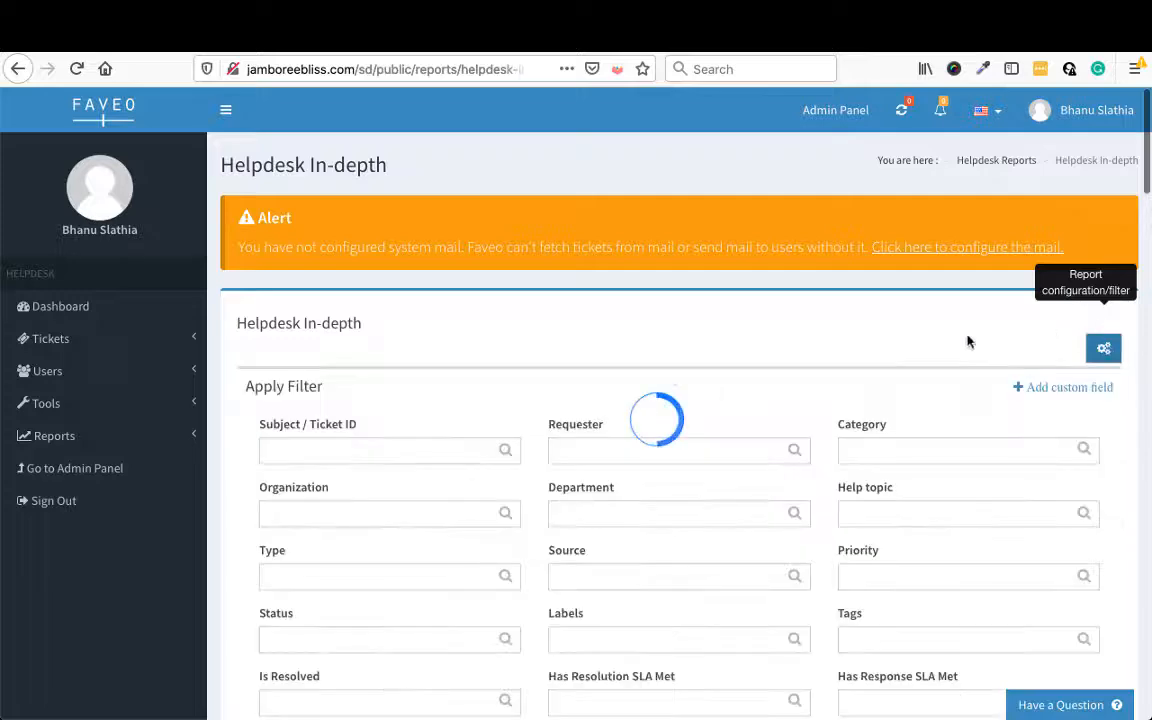
scroll("down", 3)
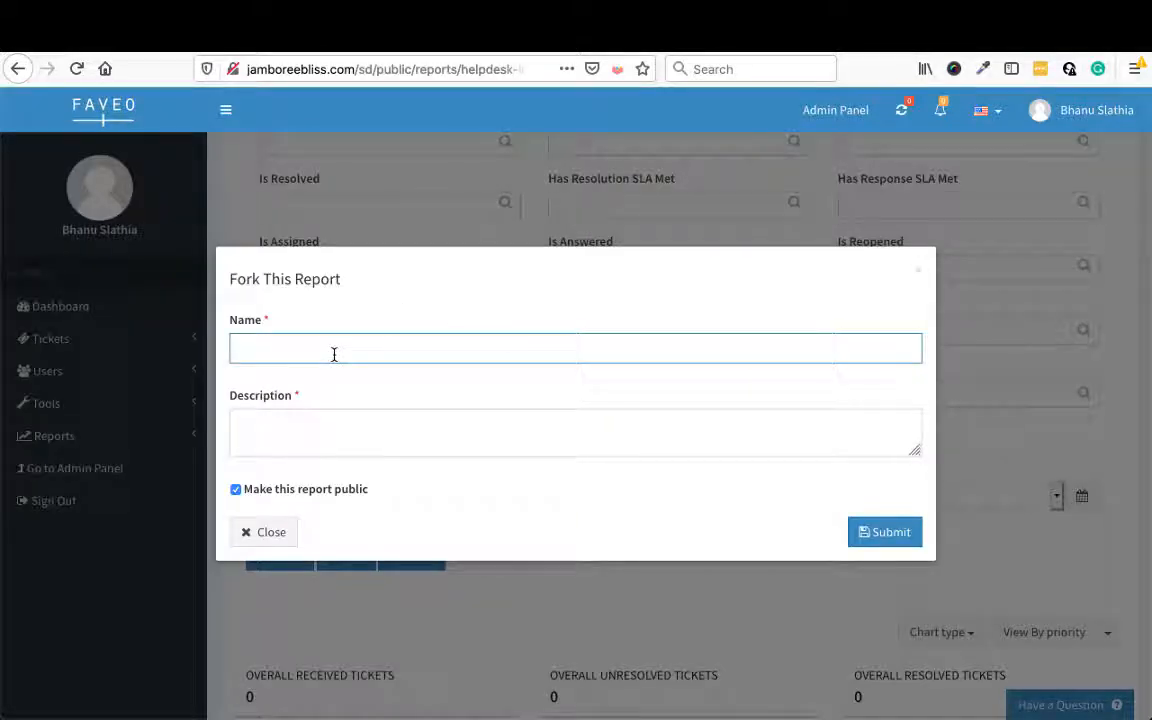
Fork the In-depth report as a public report named Test Report
type("Test Report")
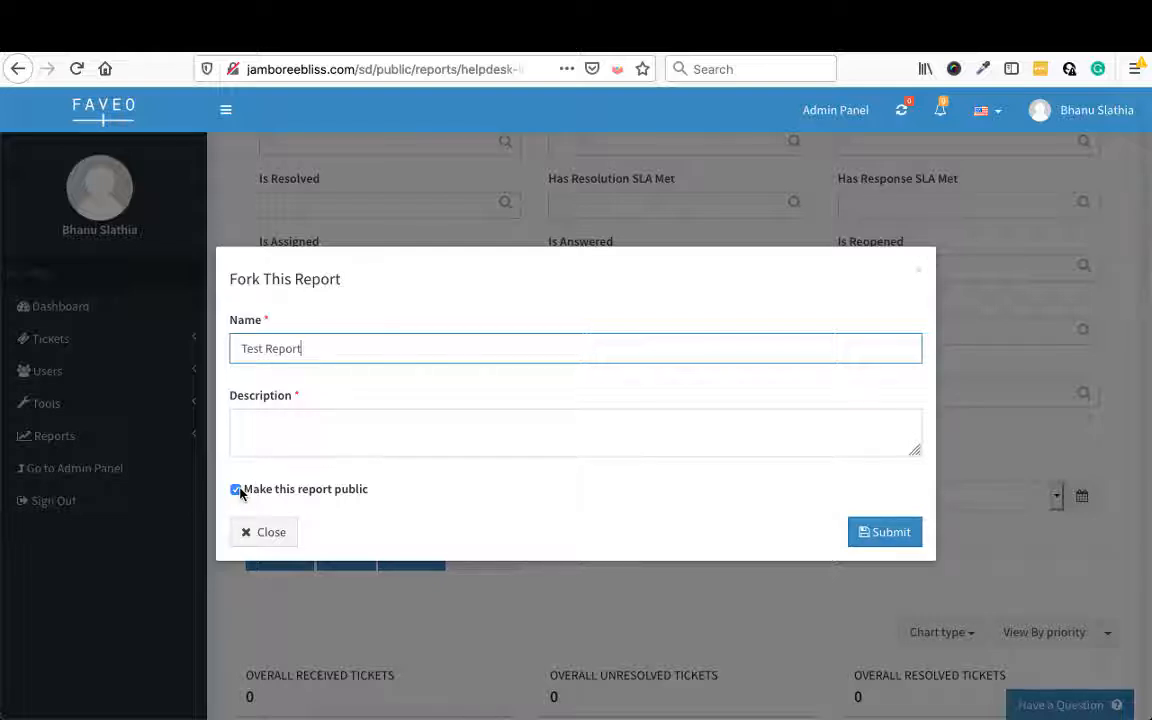
left_click(884, 532)
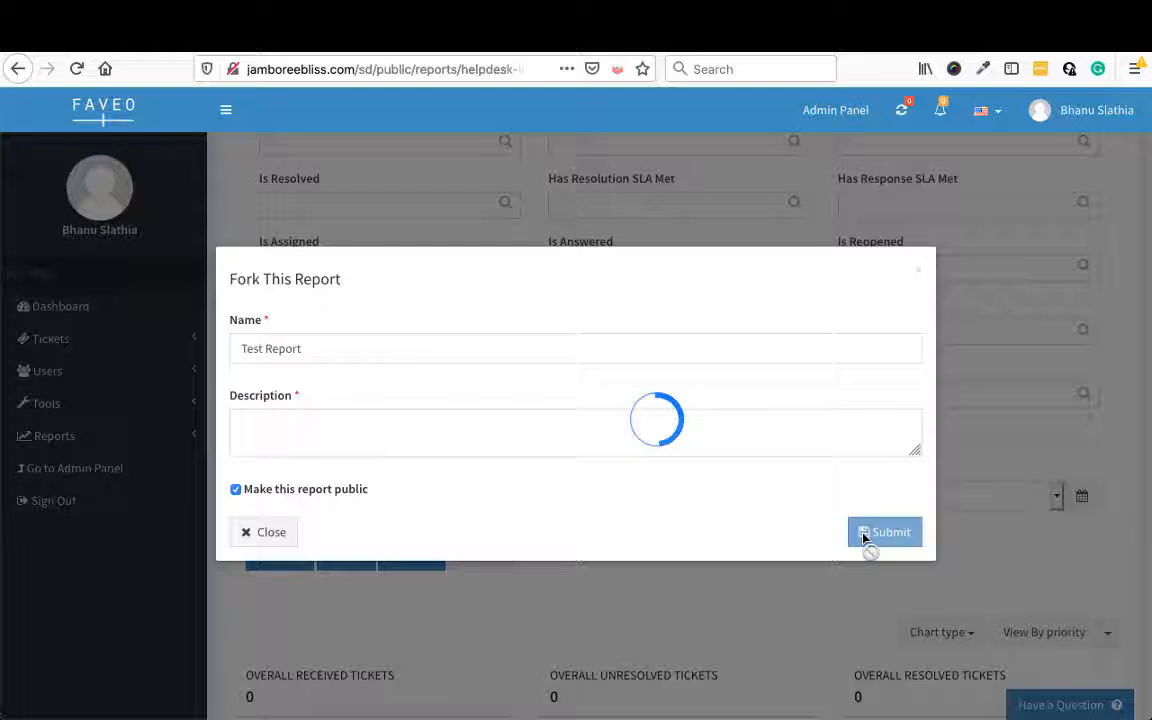
left_click(884, 532)
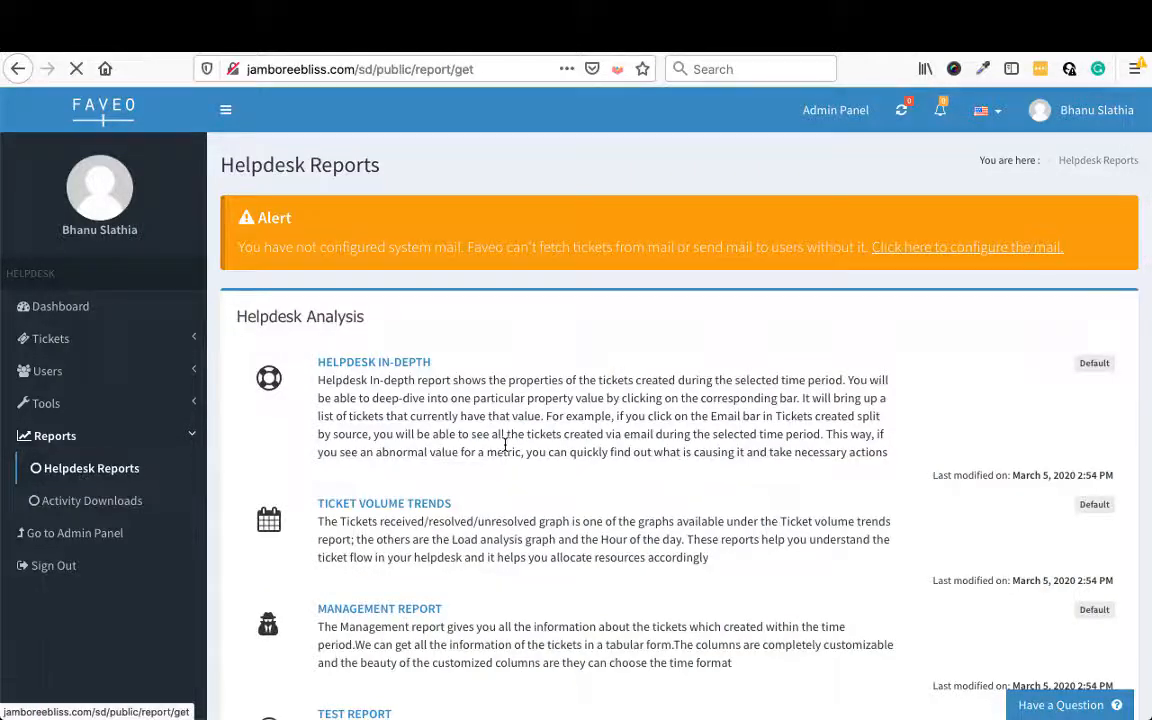
Scroll the Helpdesk Reports list to find the new Test Report
scroll("down", 3)
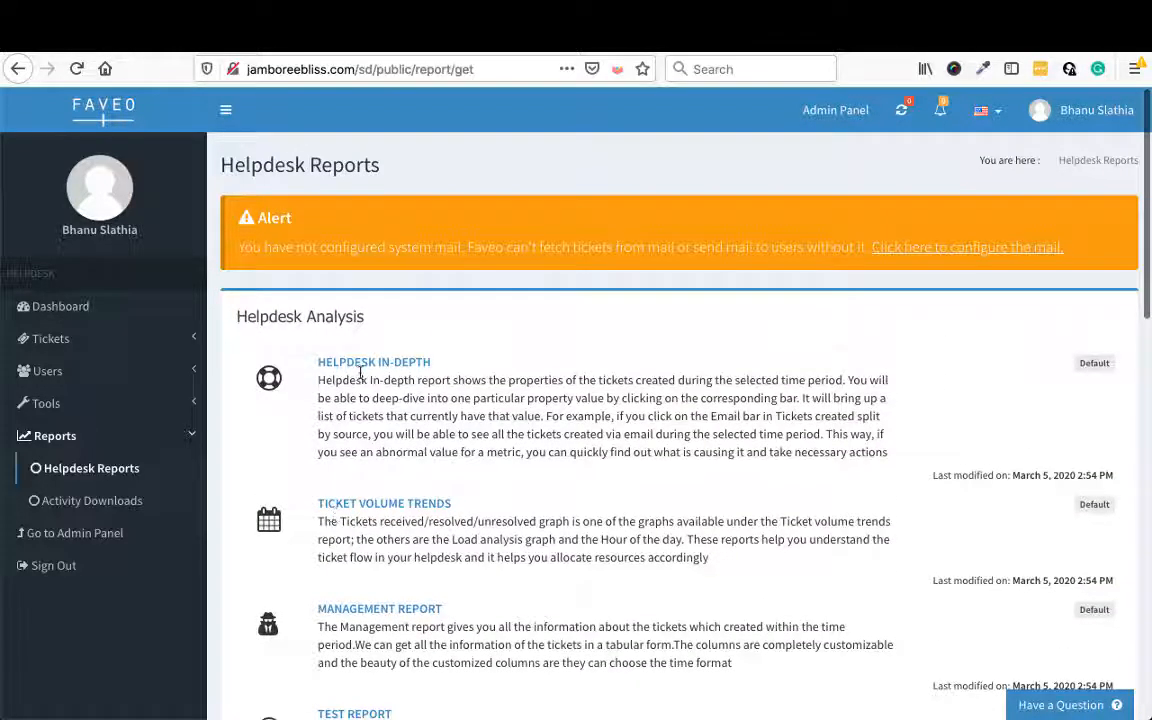
scroll("down", 3)
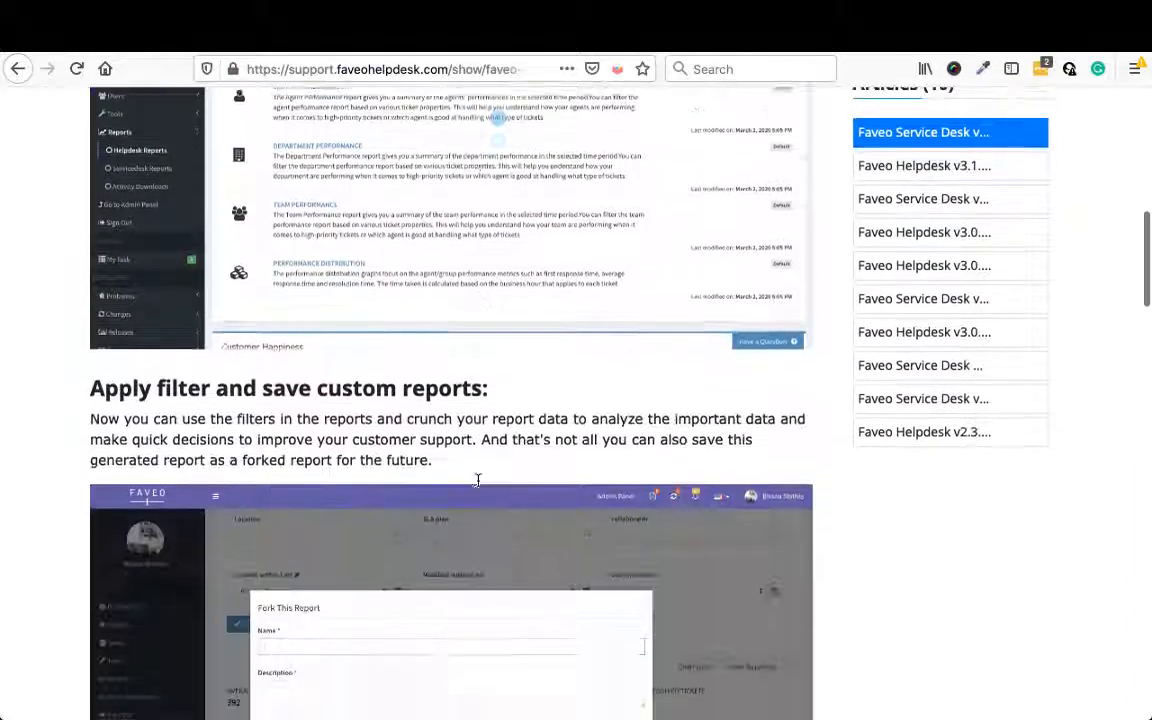
scroll("down", 3)
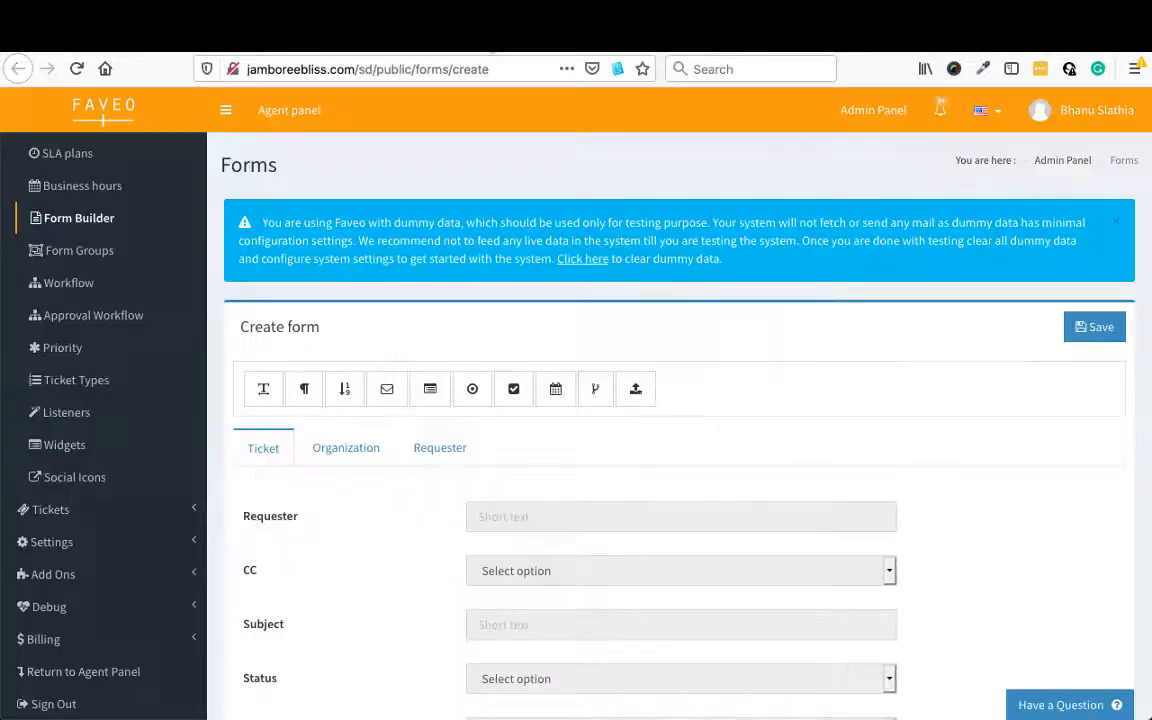
mouse_move(582, 230)
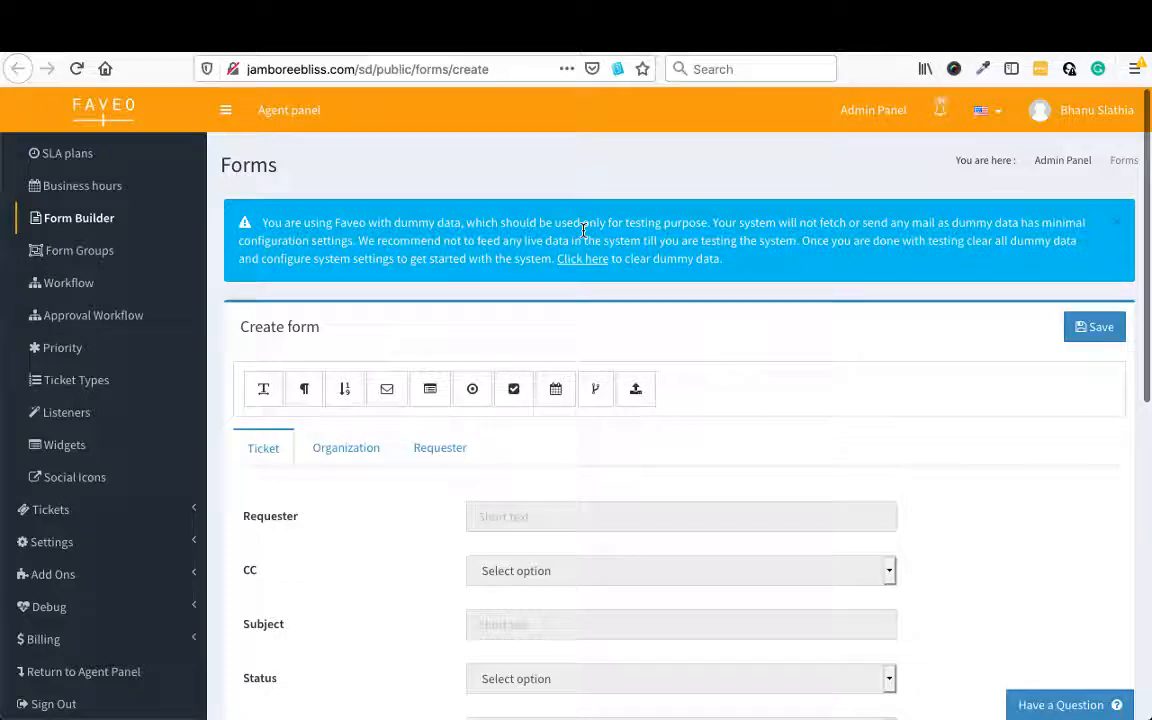
mouse_move(432, 418)
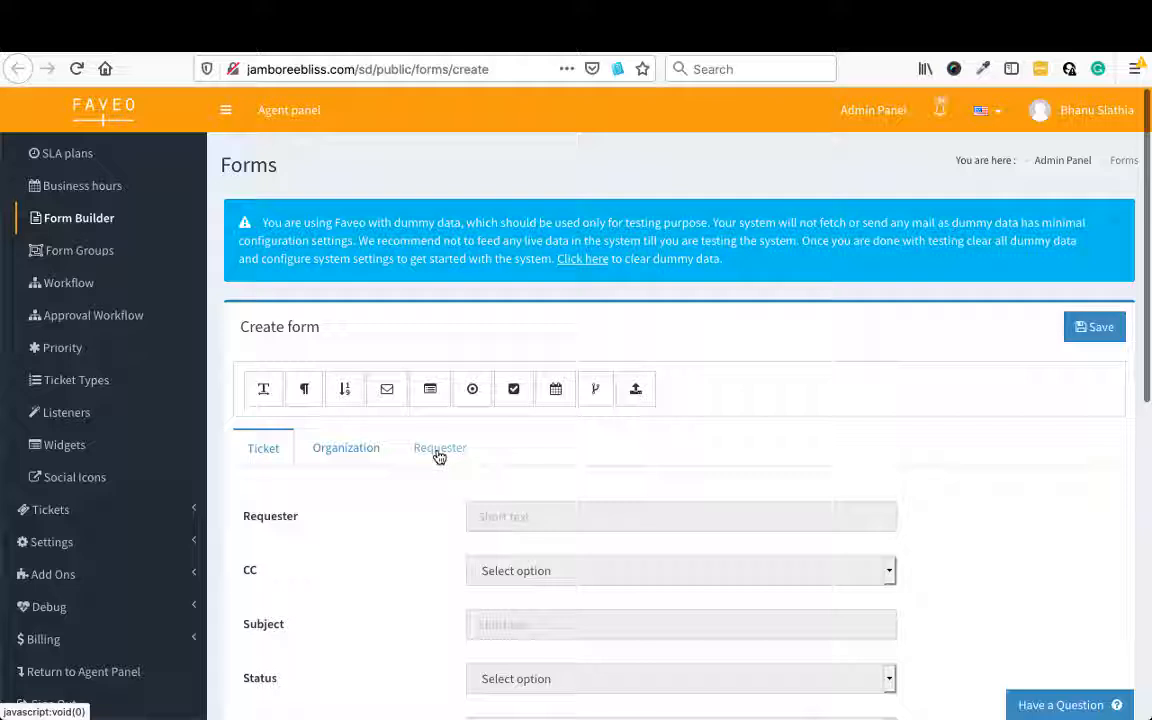
mouse_move(344, 448)
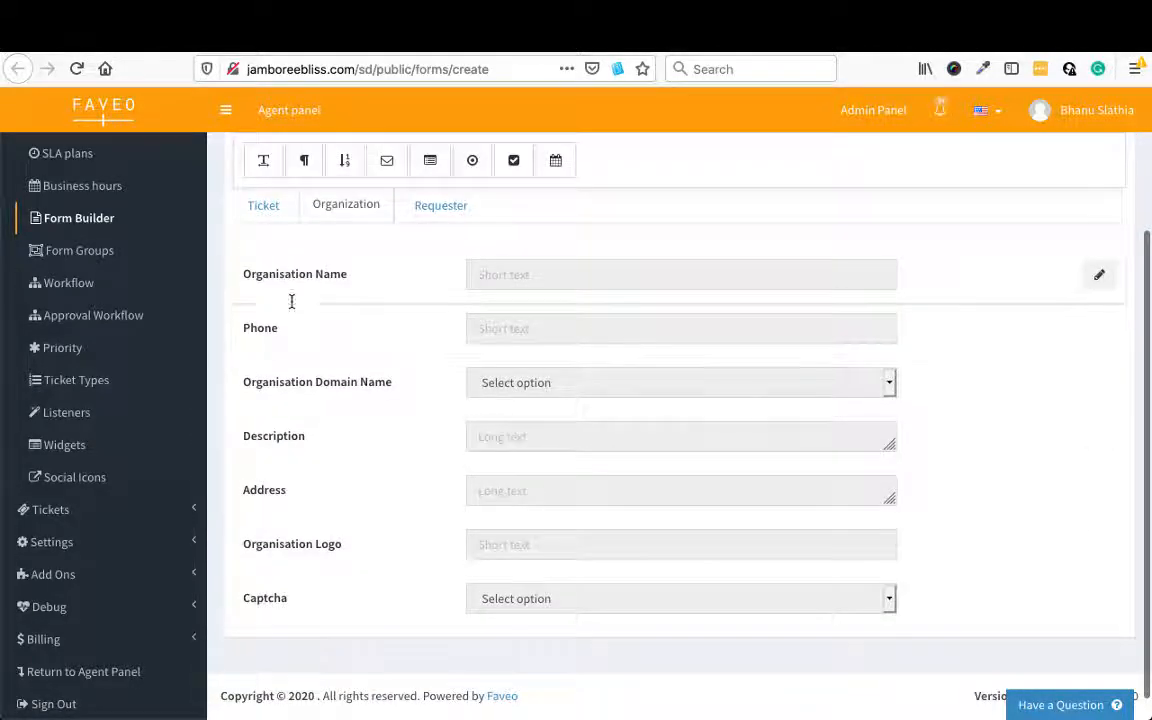
mouse_move(366, 488)
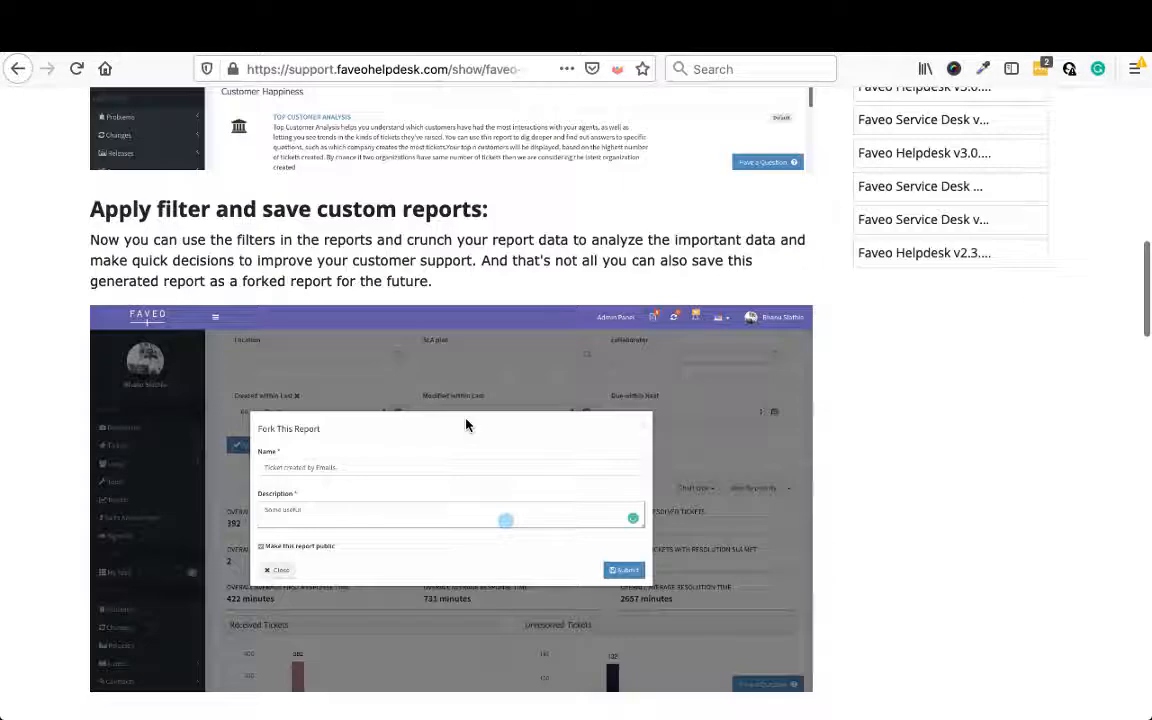
scroll("down", 3)
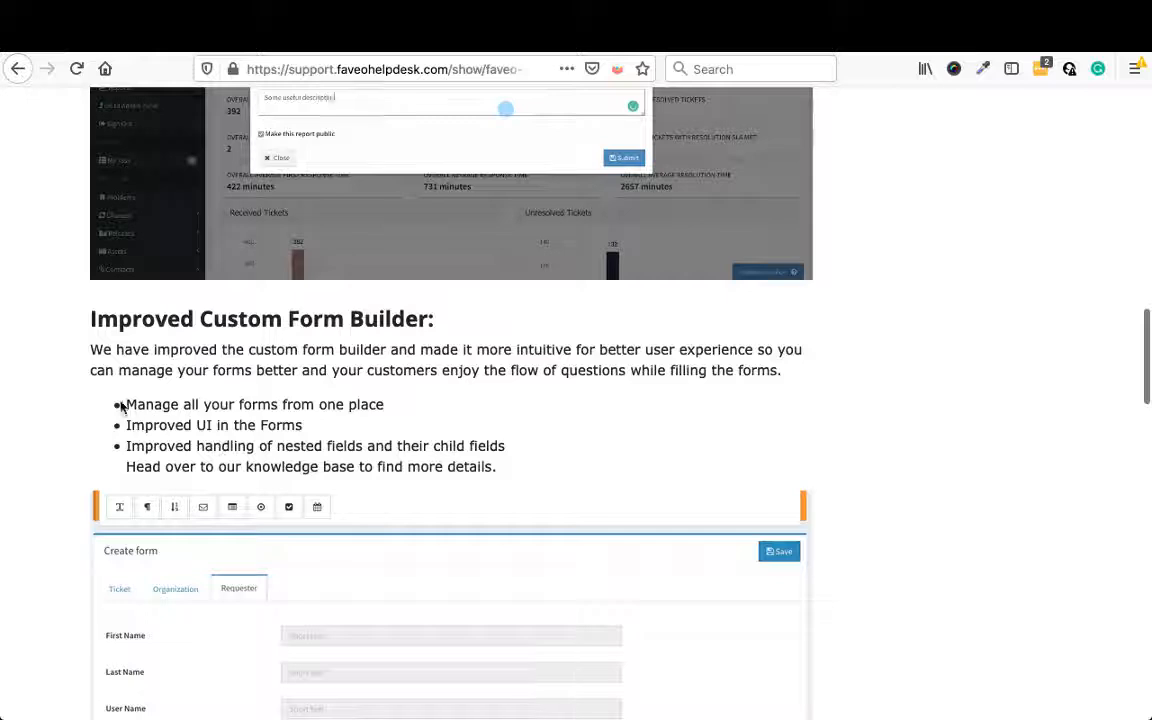
left_click_drag(124, 404, 340, 404)
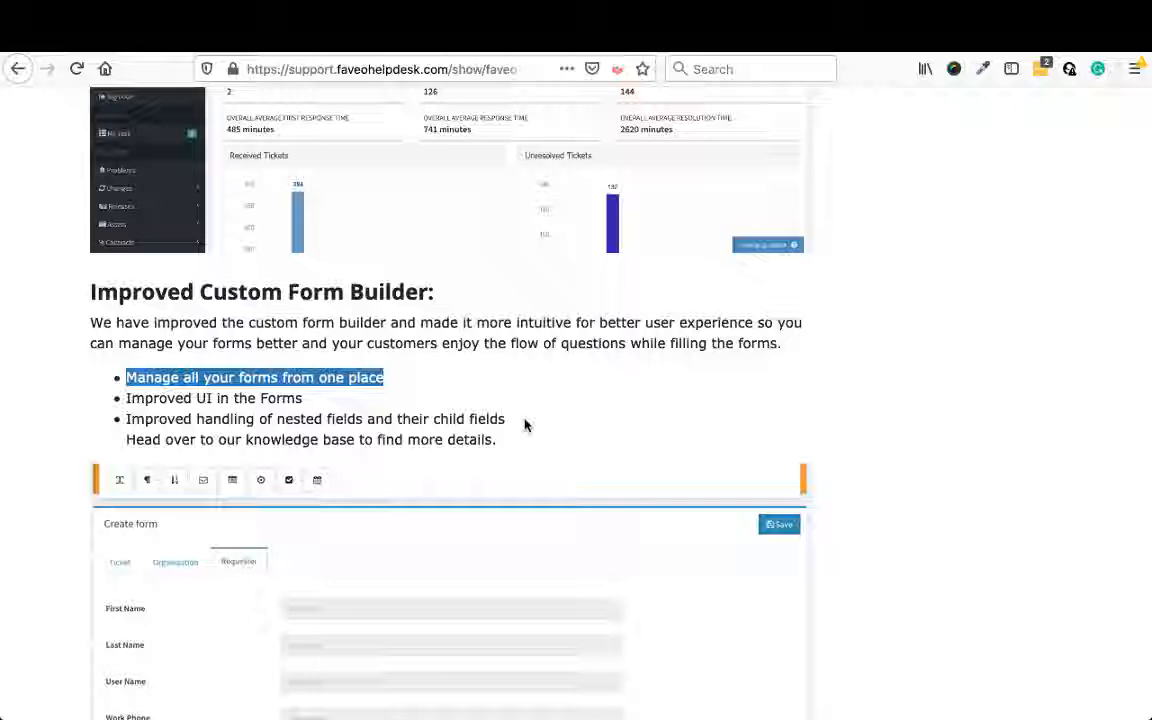
scroll("down", 3)
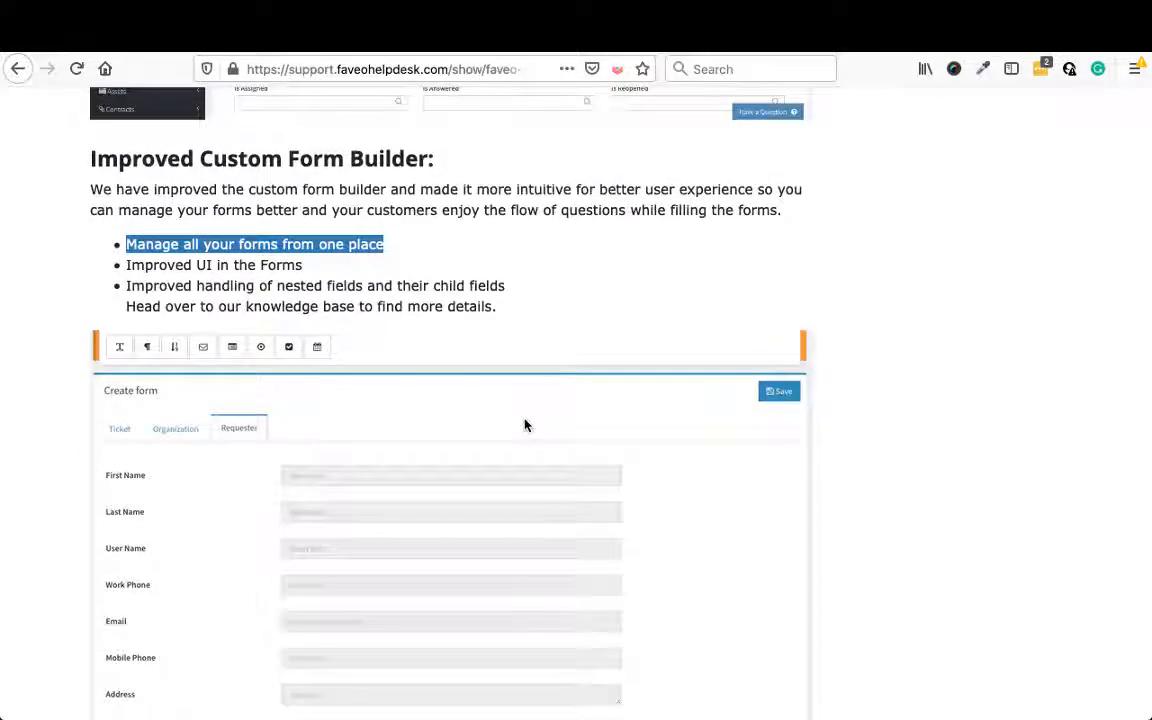
scroll("down", 3)
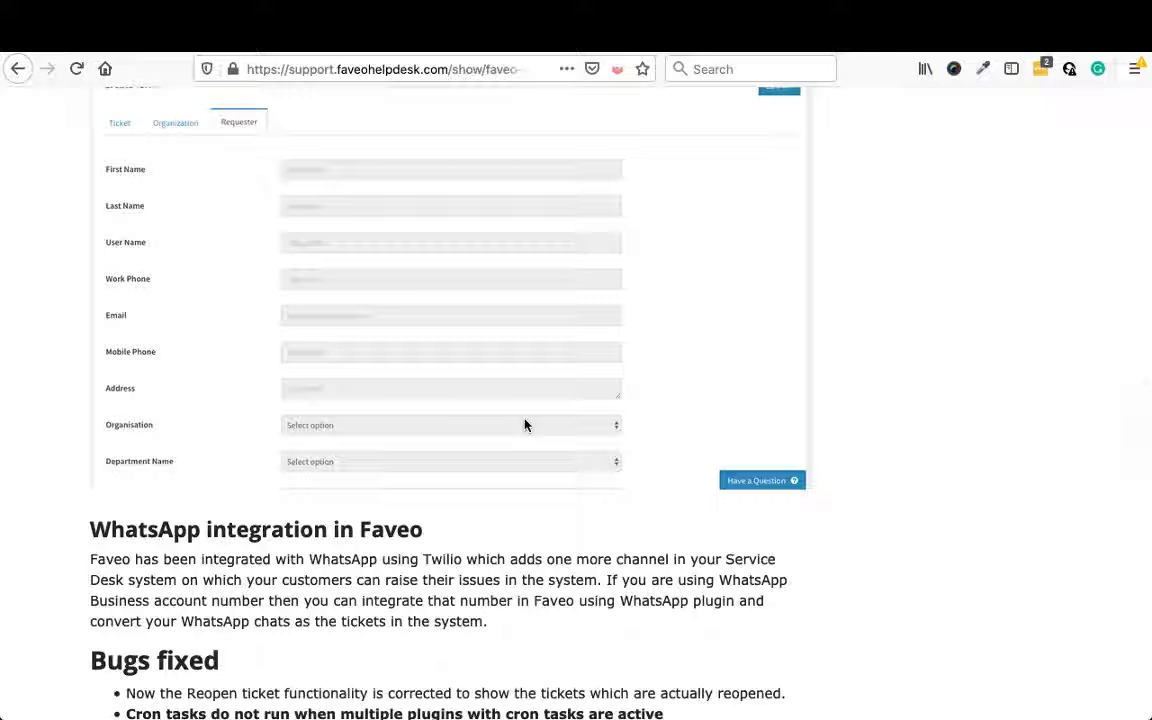
scroll("down", 3)
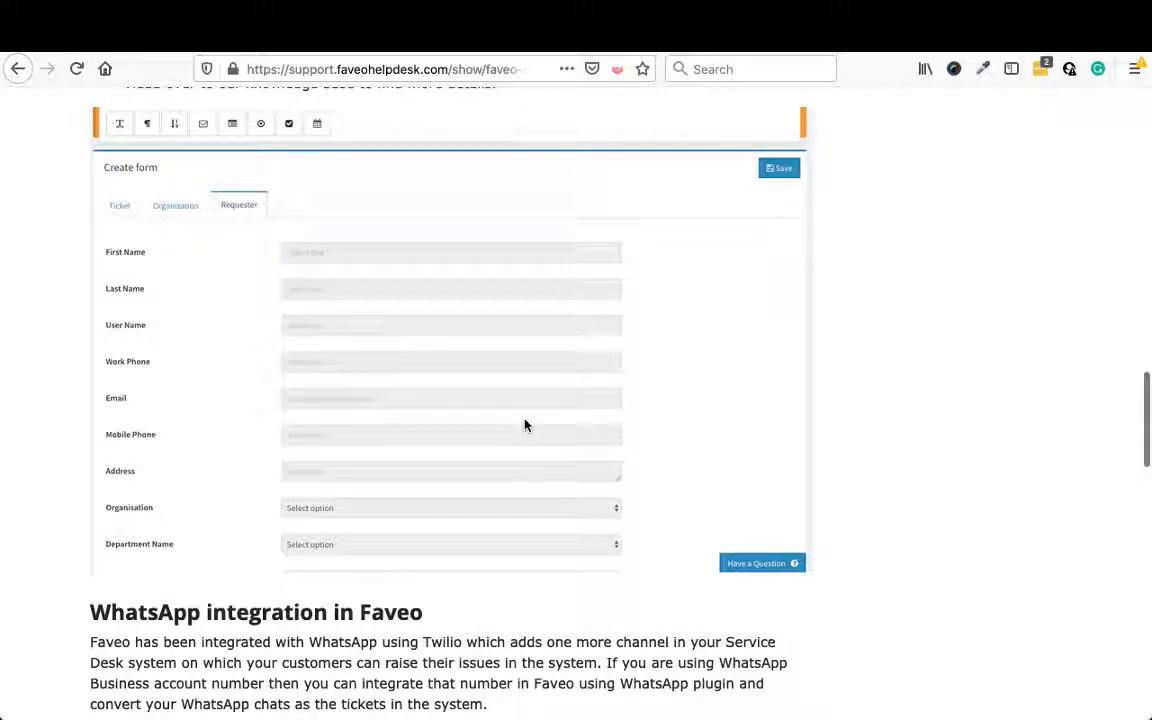
scroll("down", 3)
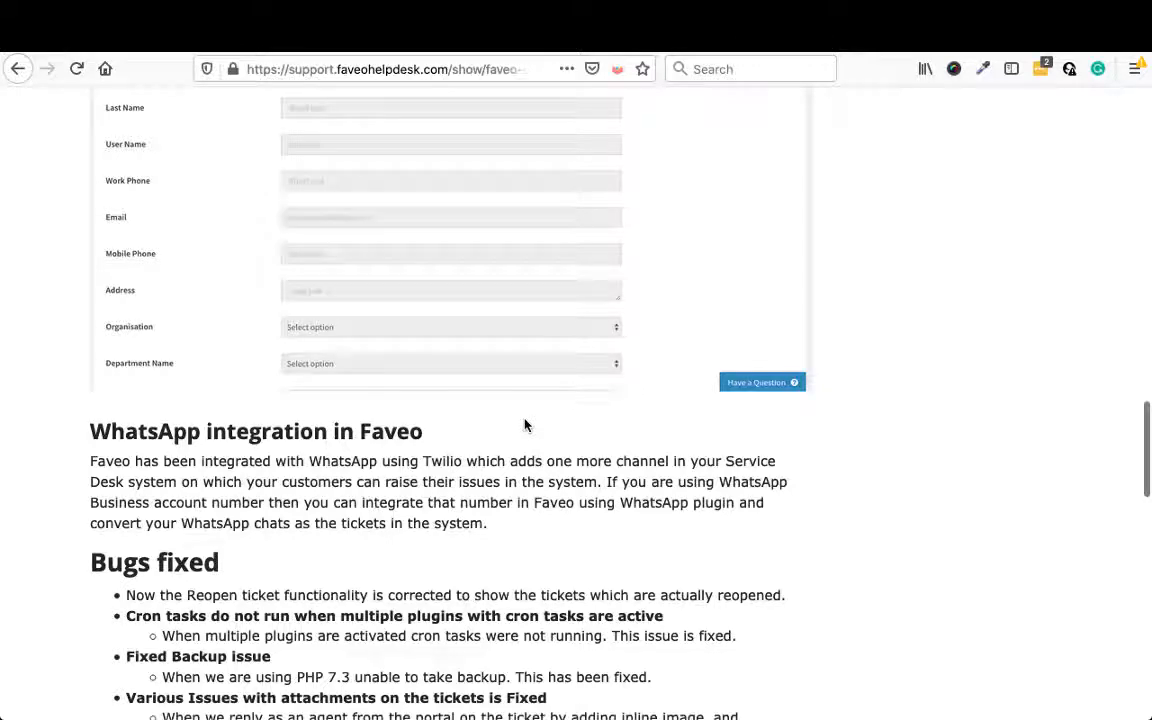
scroll("down", 3)
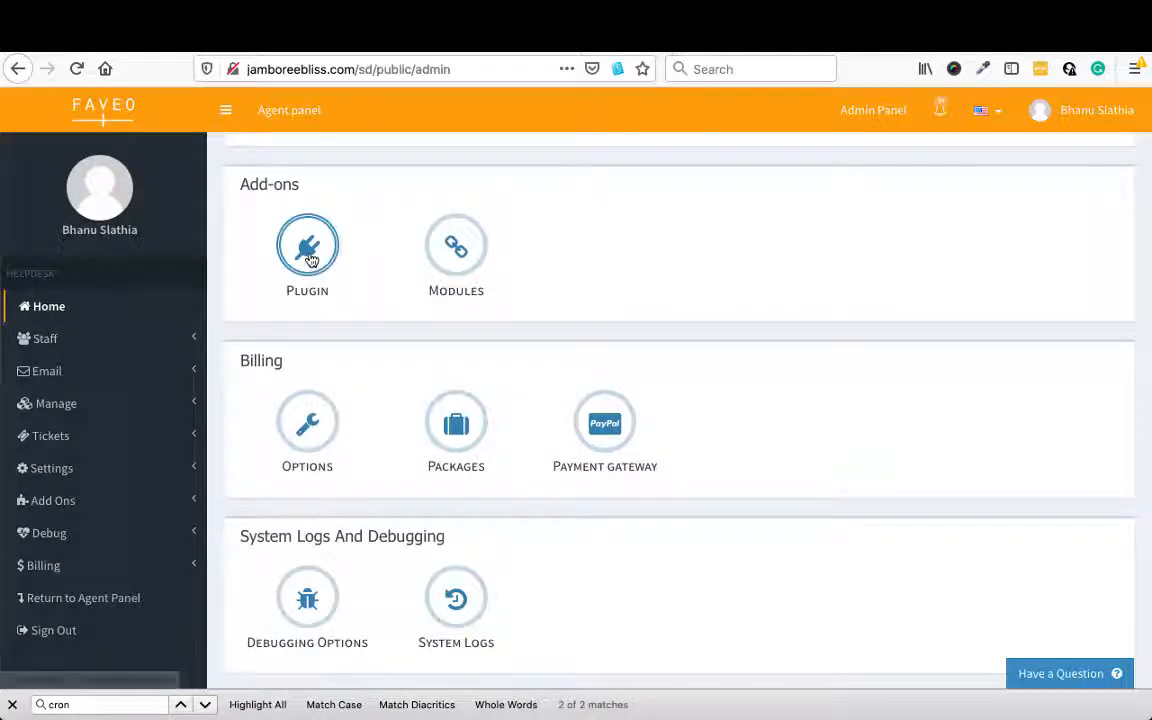
From Add-ons > Plugin, bring up the WhatsApp plugin's configuration settings
left_click(308, 244)
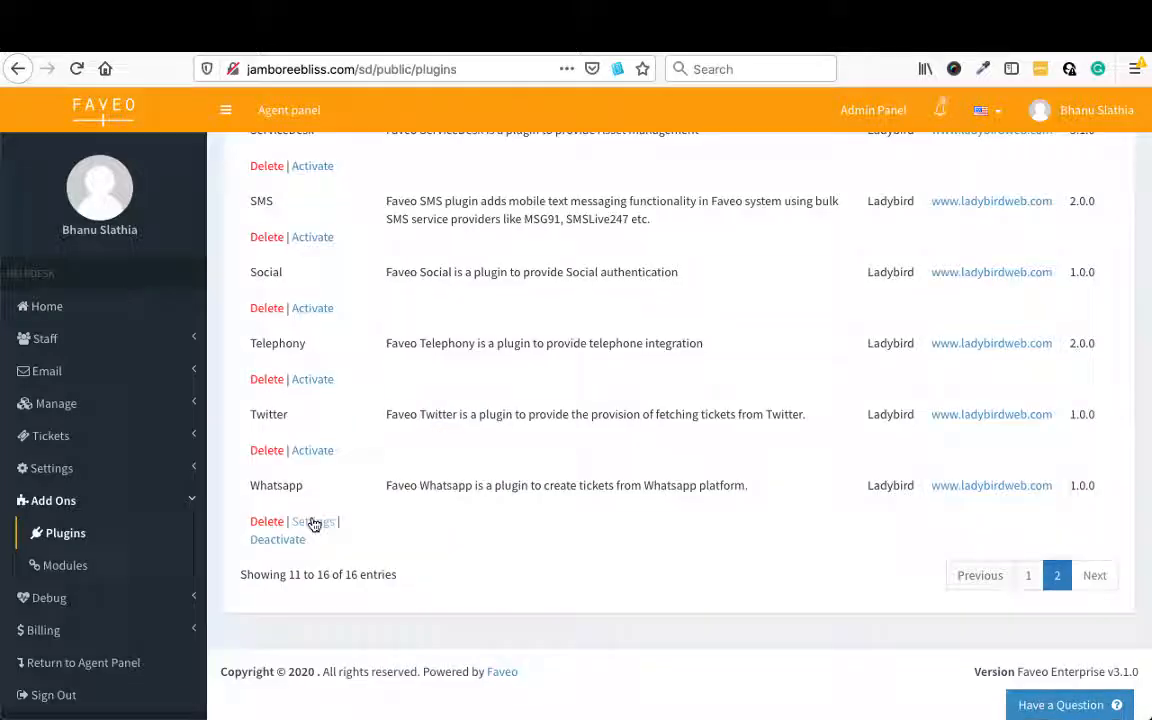
mouse_move(292, 510)
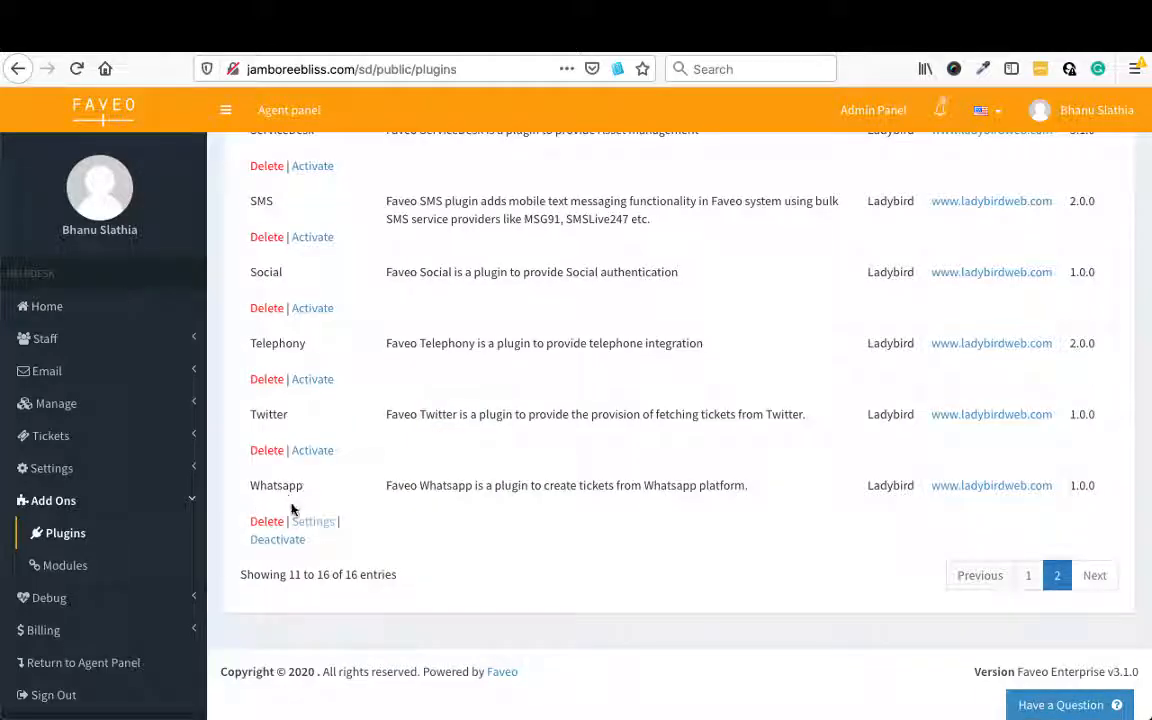
left_click(312, 520)
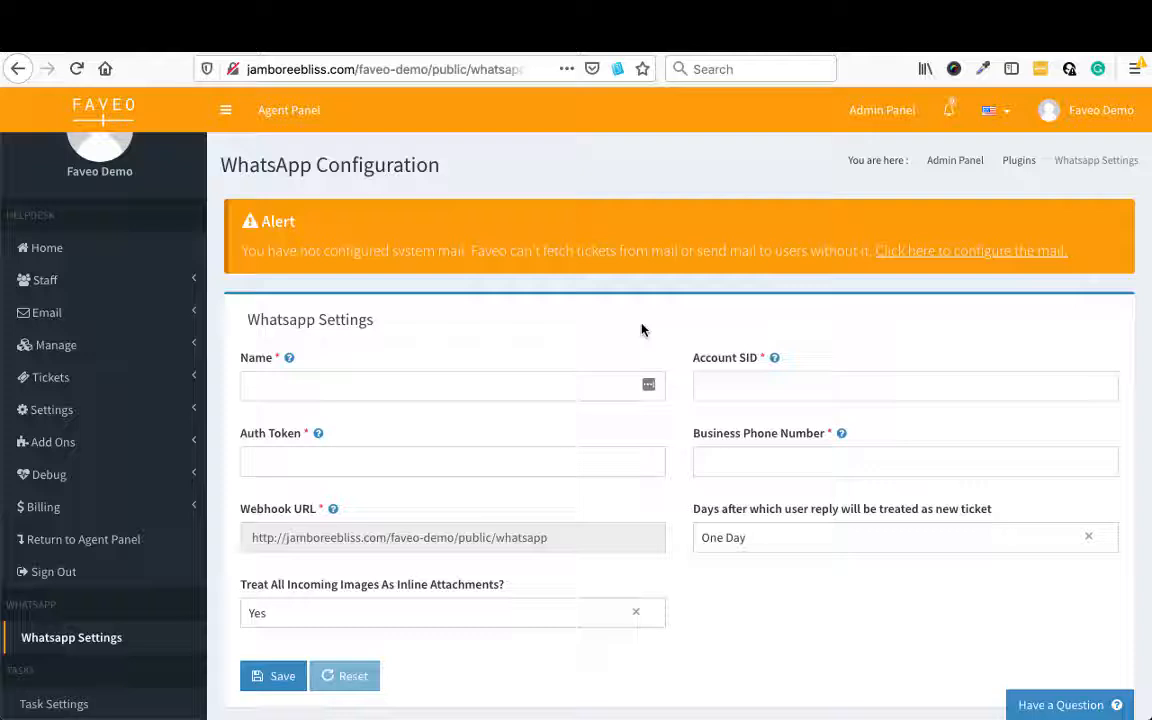
scroll("down", 3)
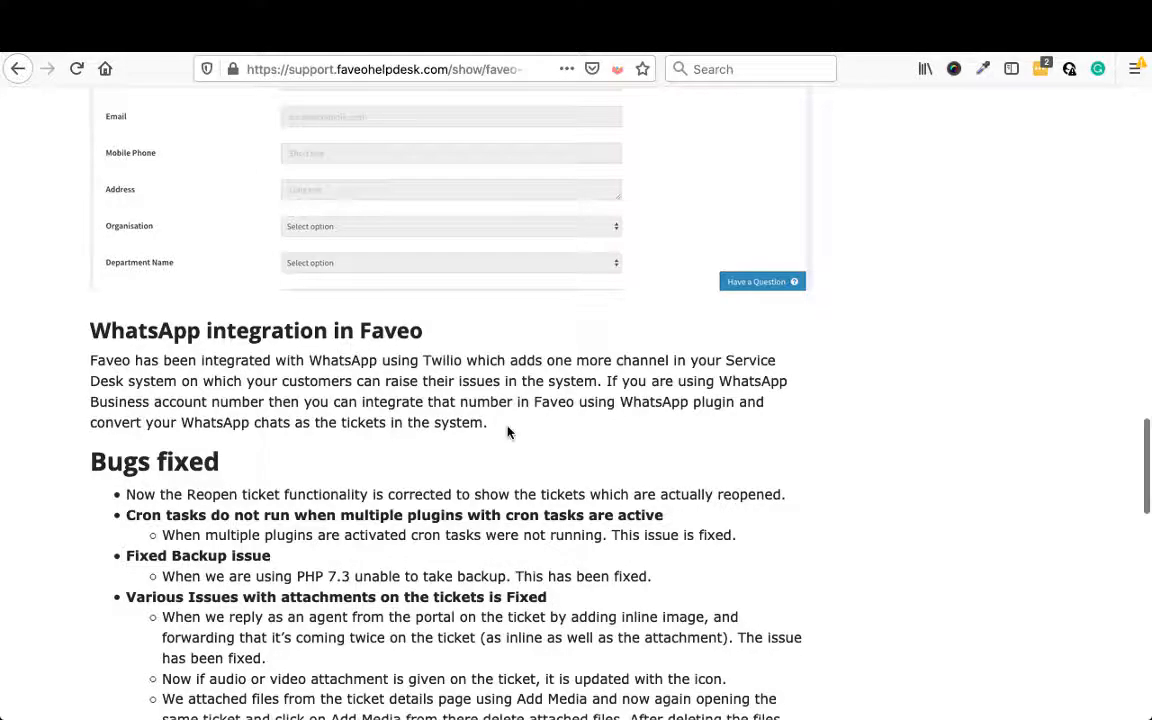
scroll("down", 3)
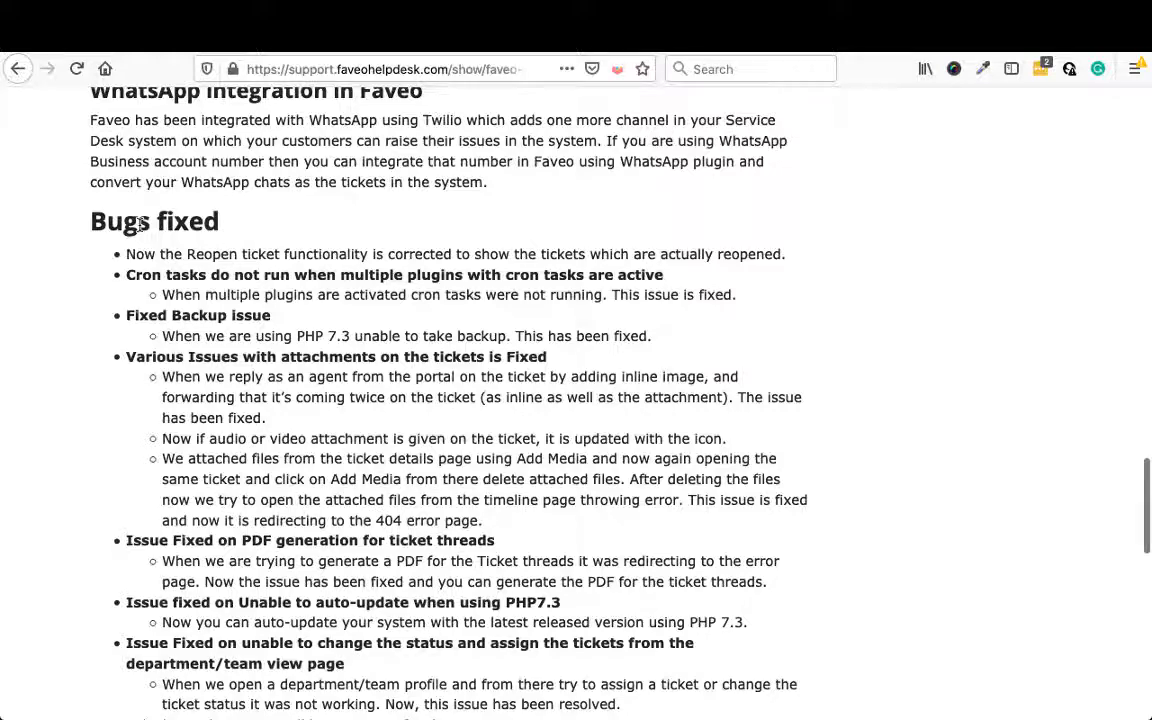
scroll("down", 3)
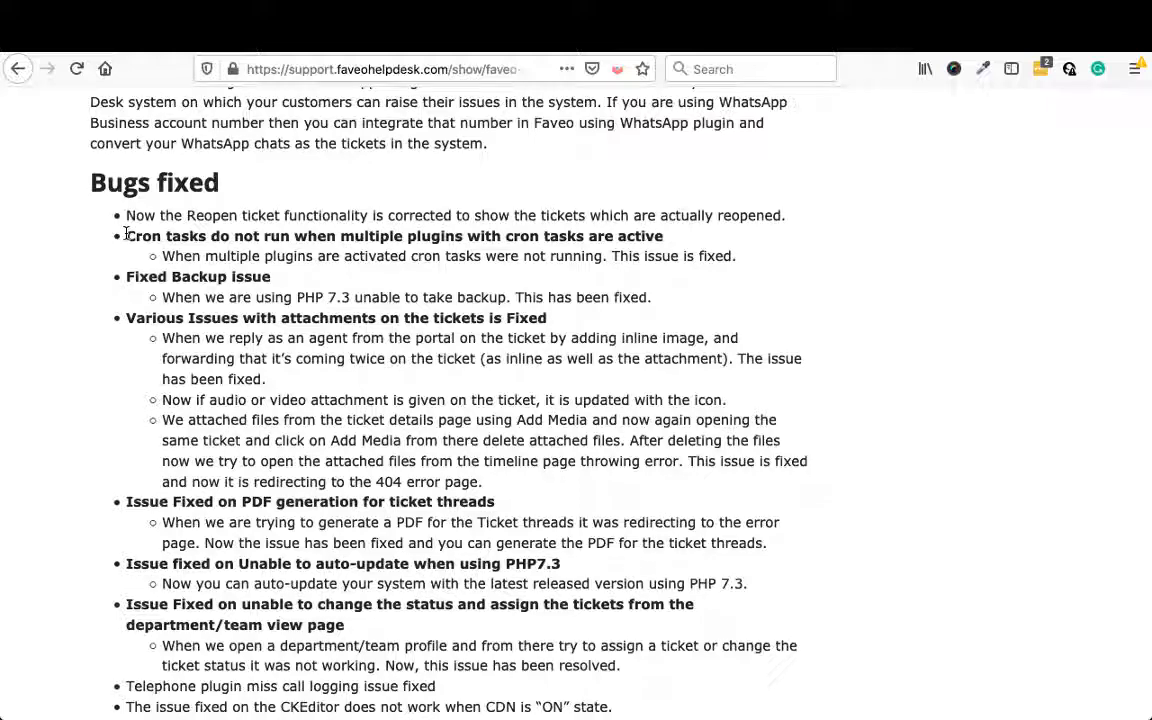
scroll("down", 3)
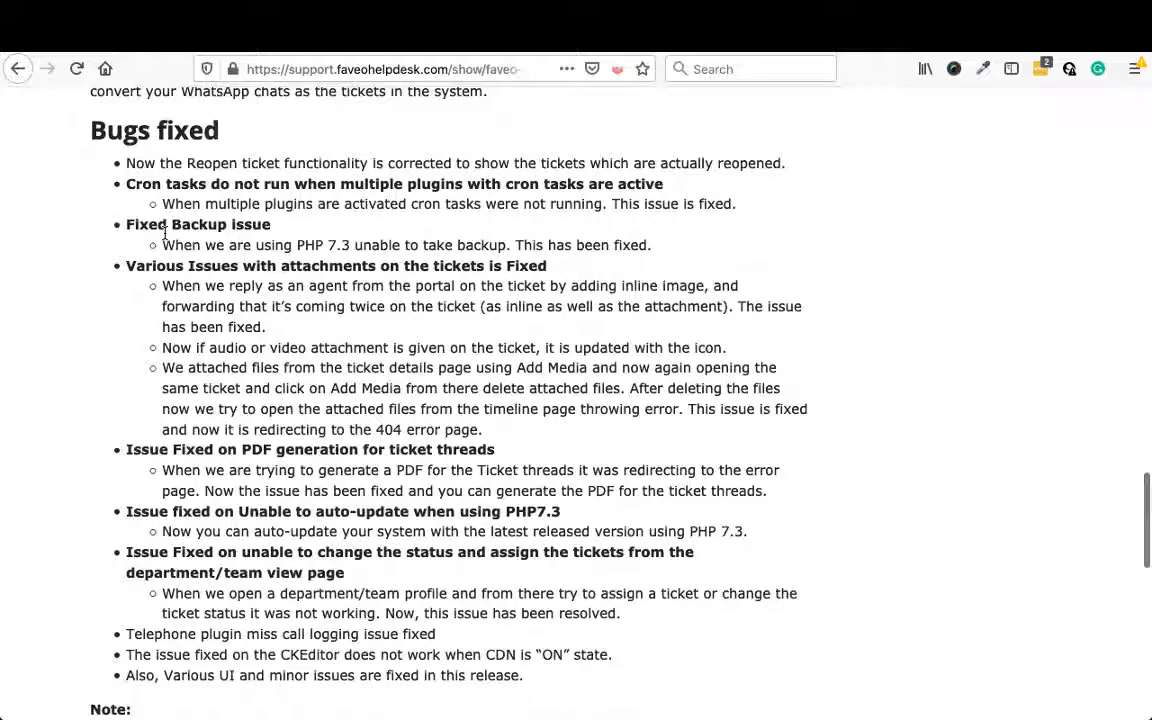
mouse_move(222, 340)
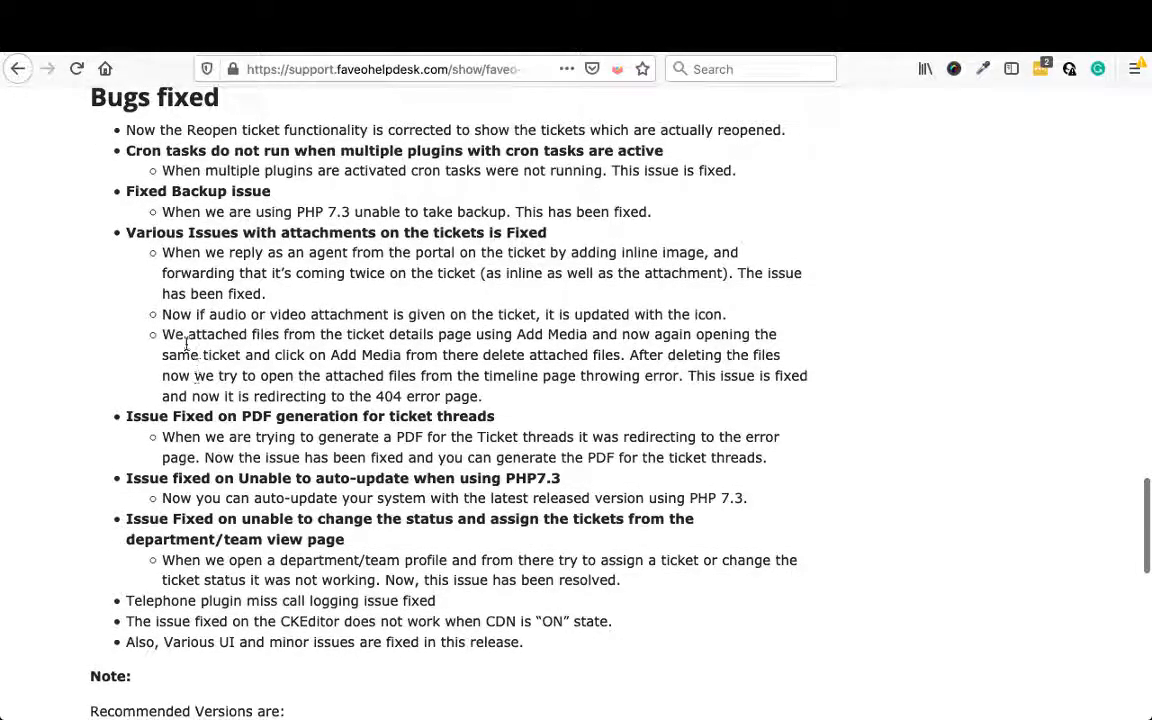
scroll("down", 3)
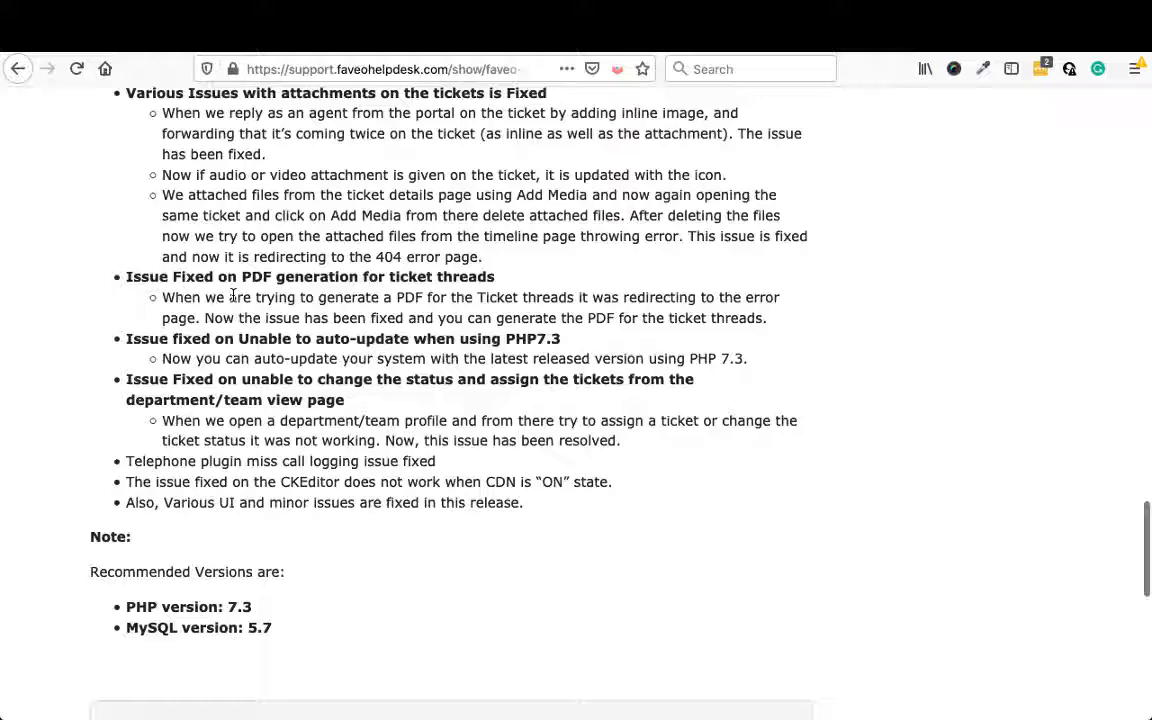
scroll("down", 3)
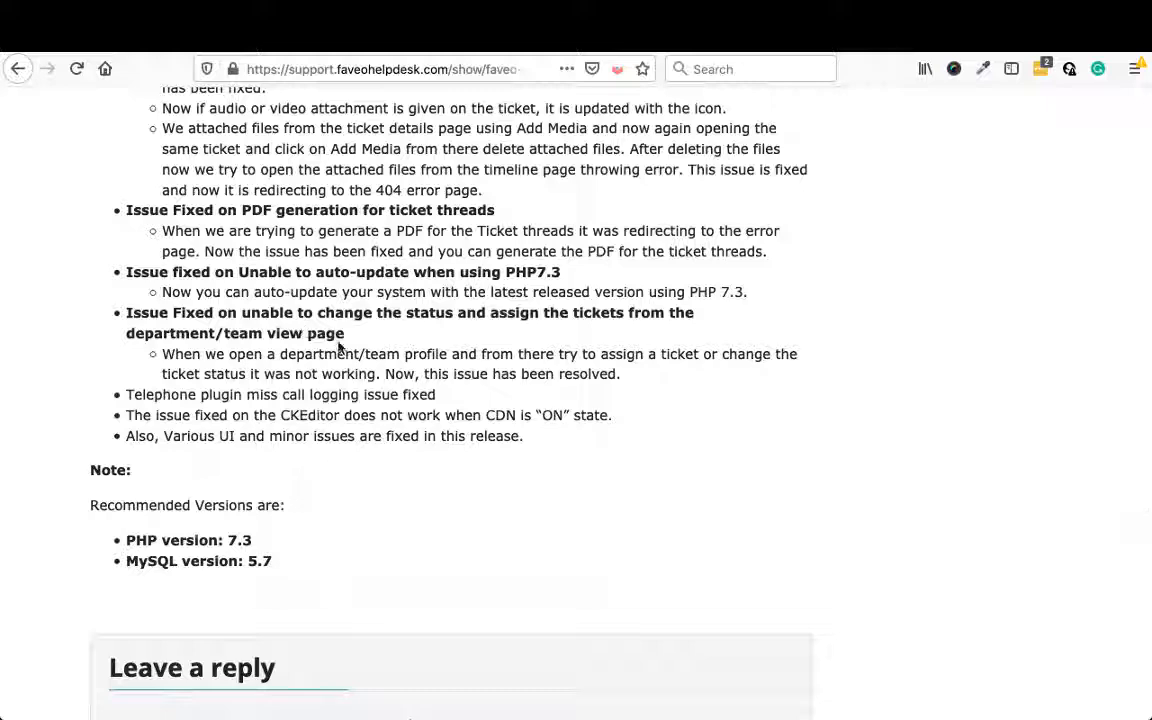
scroll("down", 3)
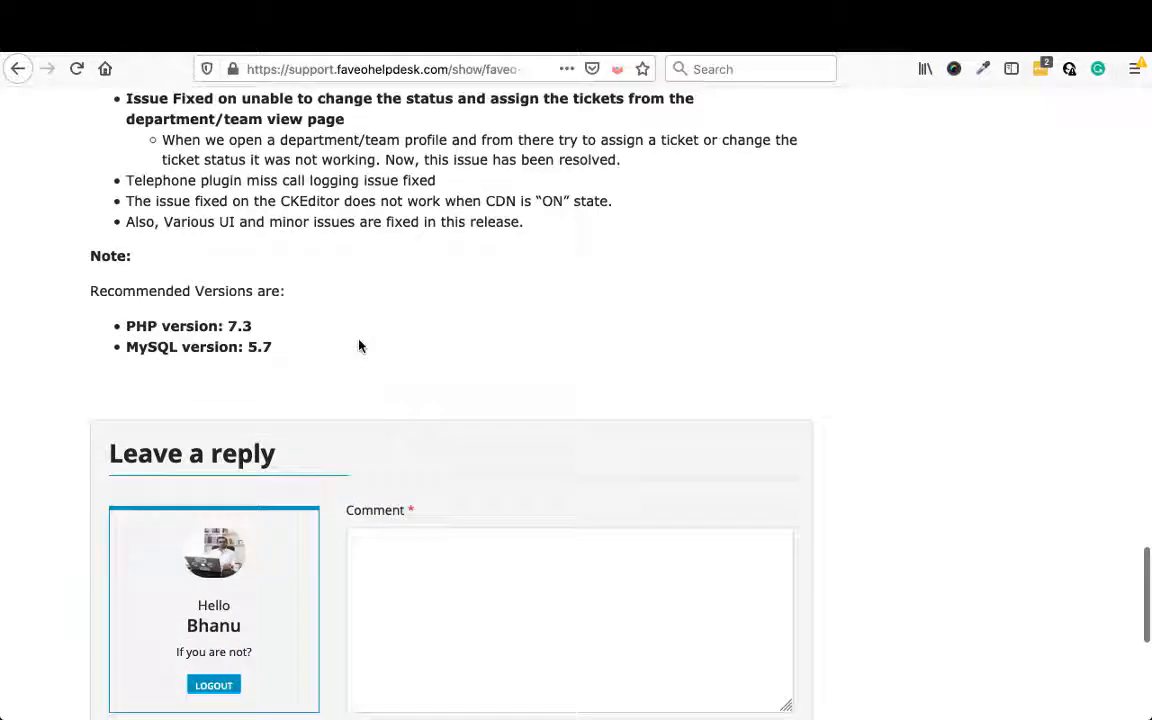
scroll("up", 3)
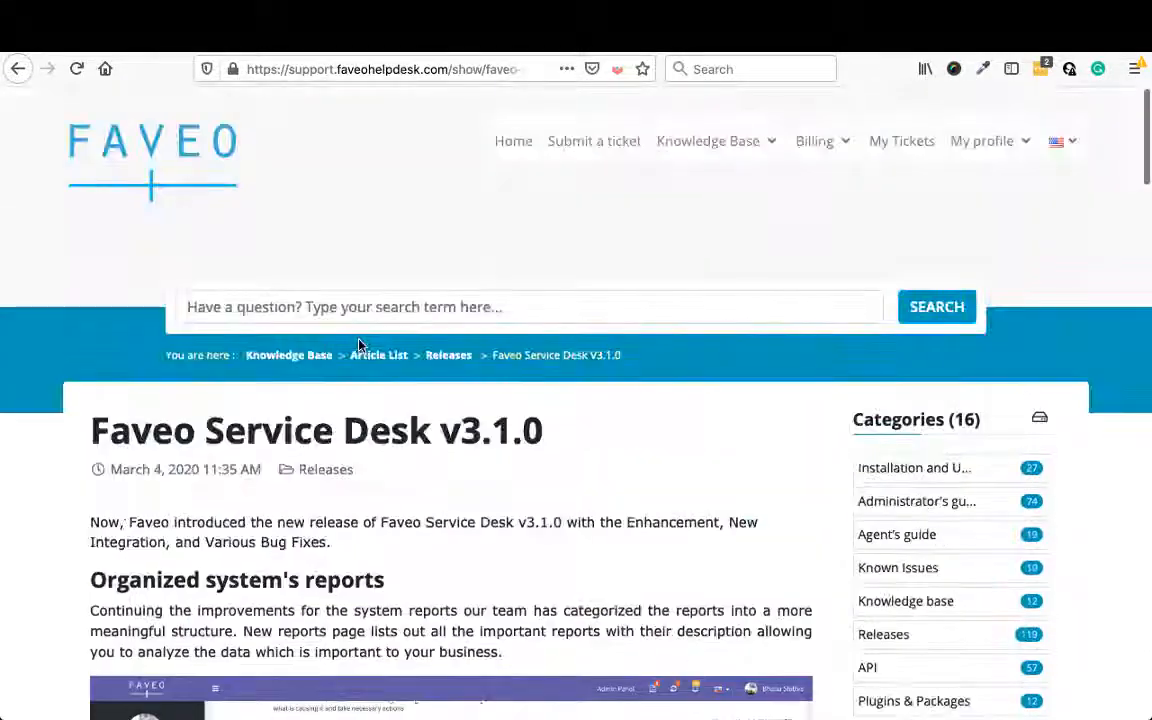
scroll("down", 3)
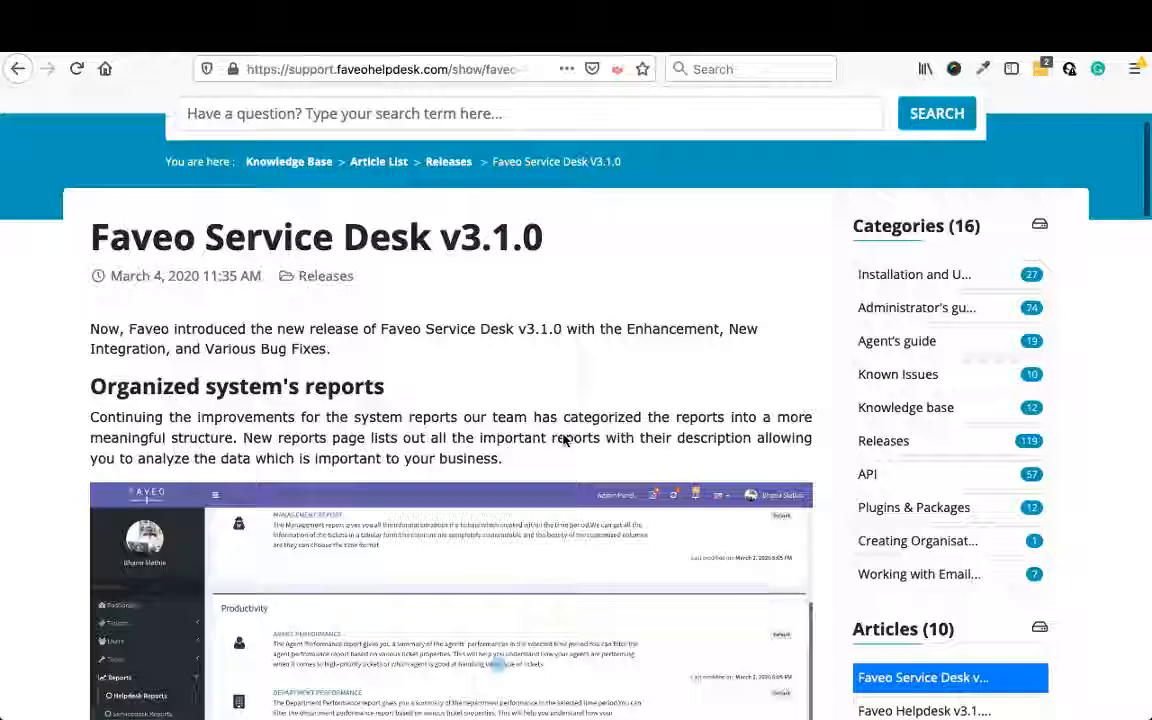
scroll("down", 3)
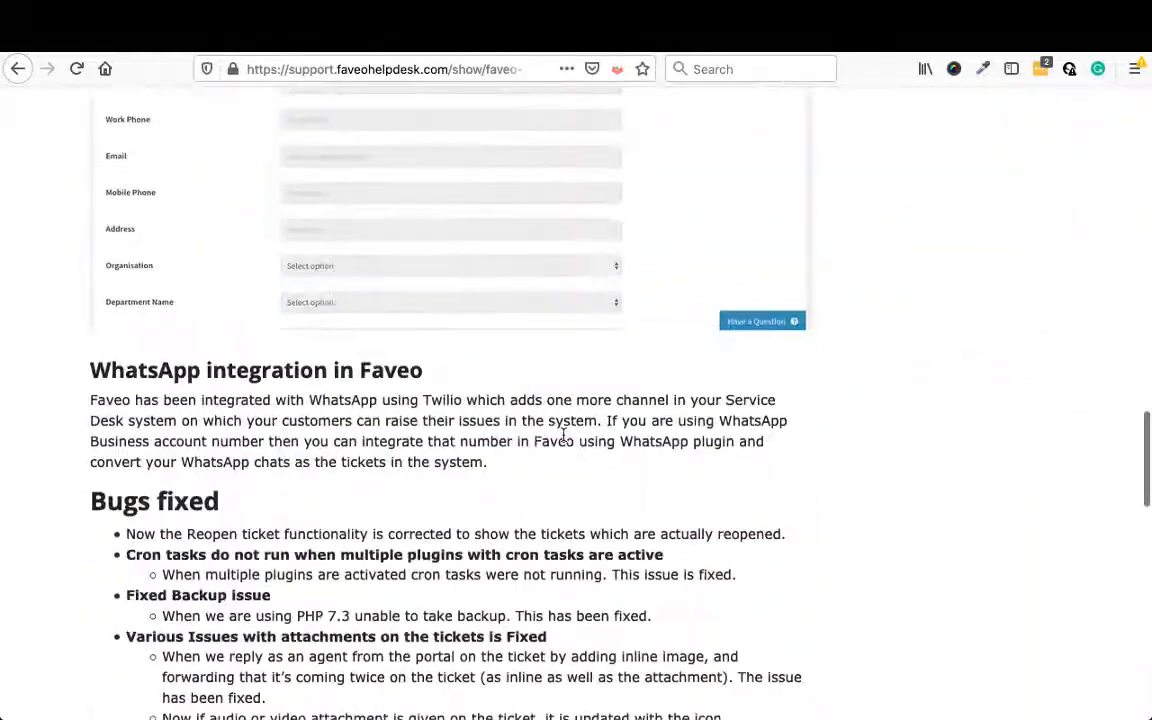